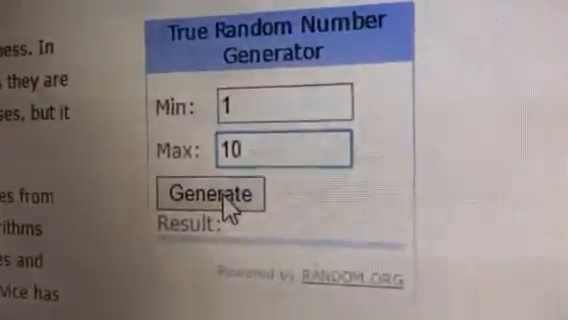
- Generate a random number in the 1 to 10 range, yielding 8
{"action": "left_click", "coordinate": [213, 192]}
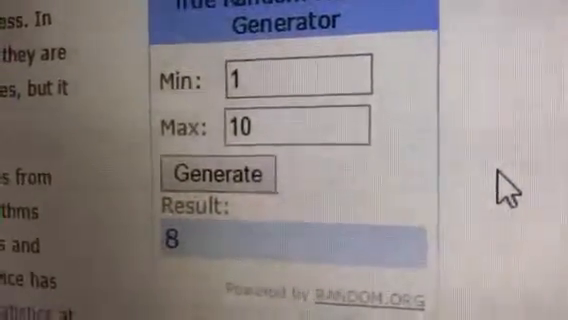